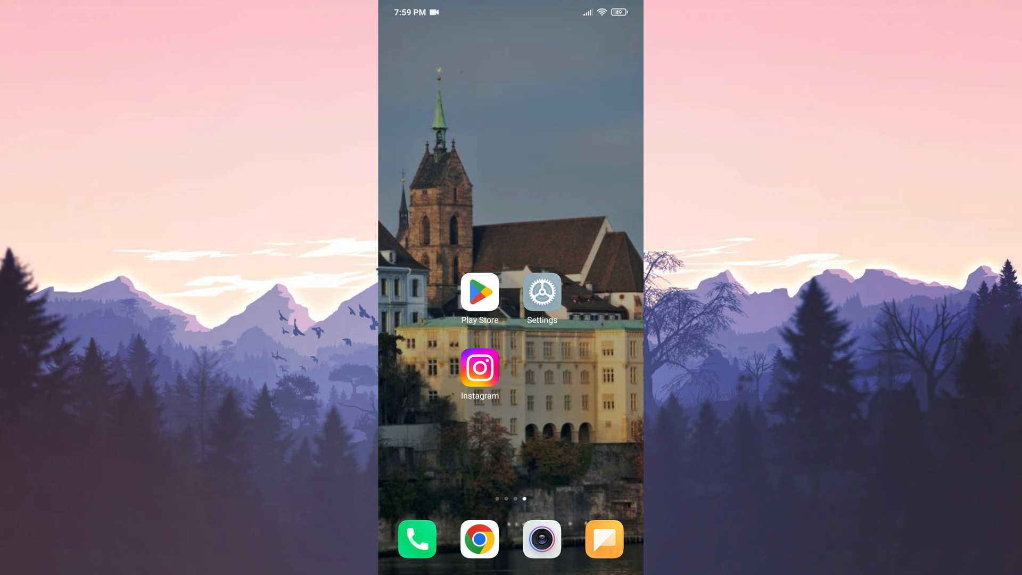
Step: Reach Instagram's App info page from the device Settings
left_click(541, 291)
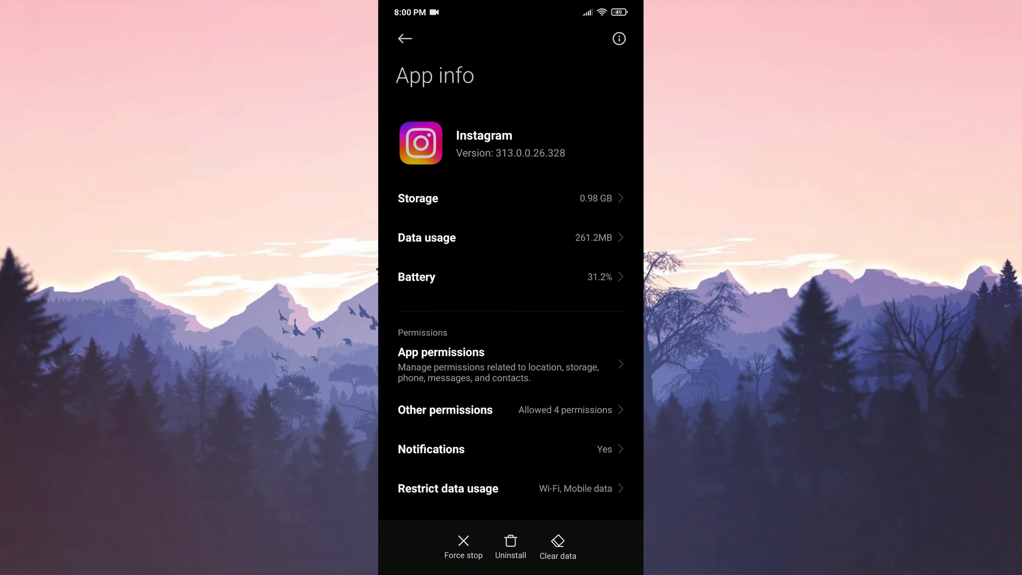
Step: Clear all of Instagram's data and cache to 0 B from its Storage page, then return to App info
left_click(417, 197)
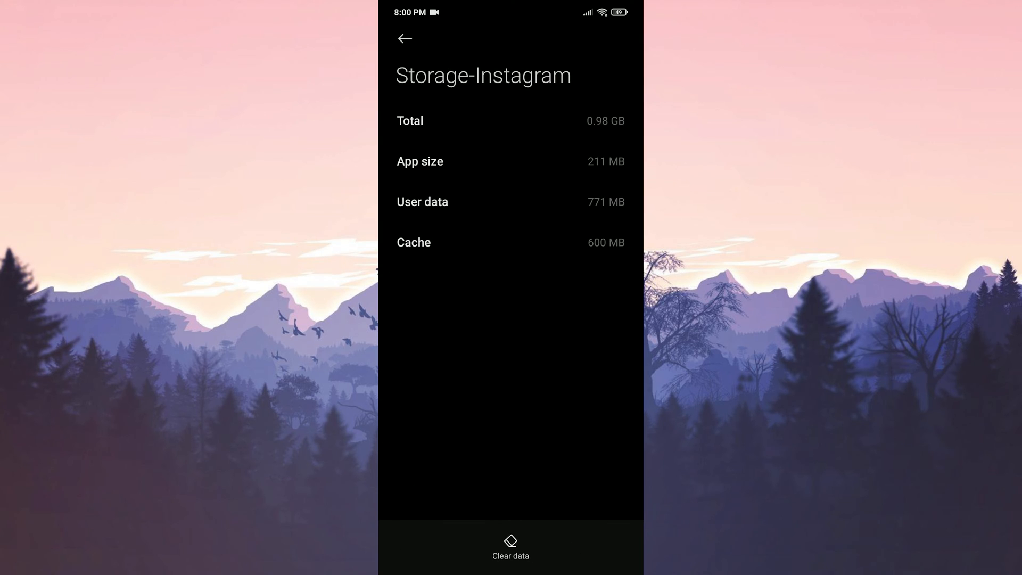
left_click(510, 547)
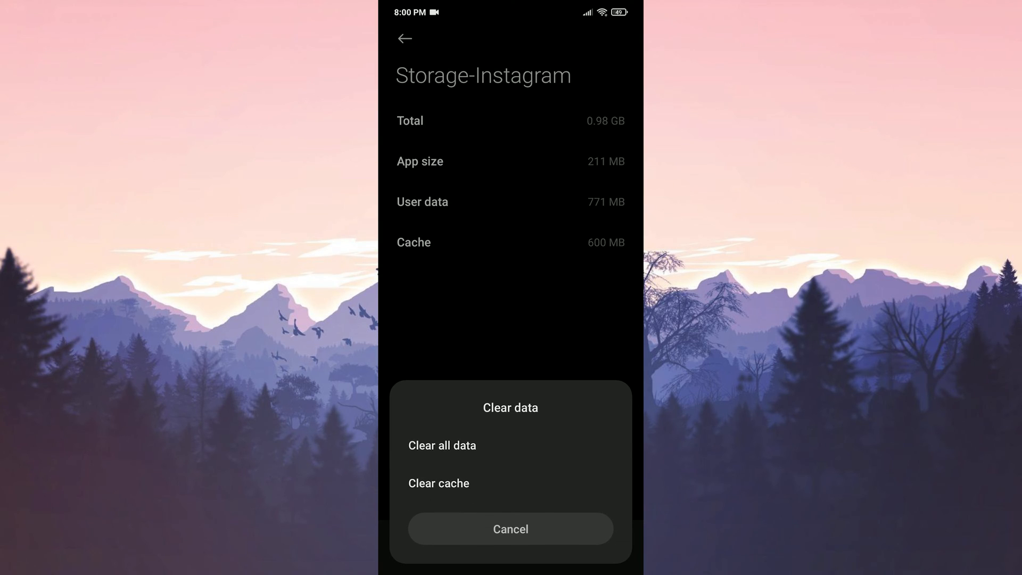
left_click(510, 529)
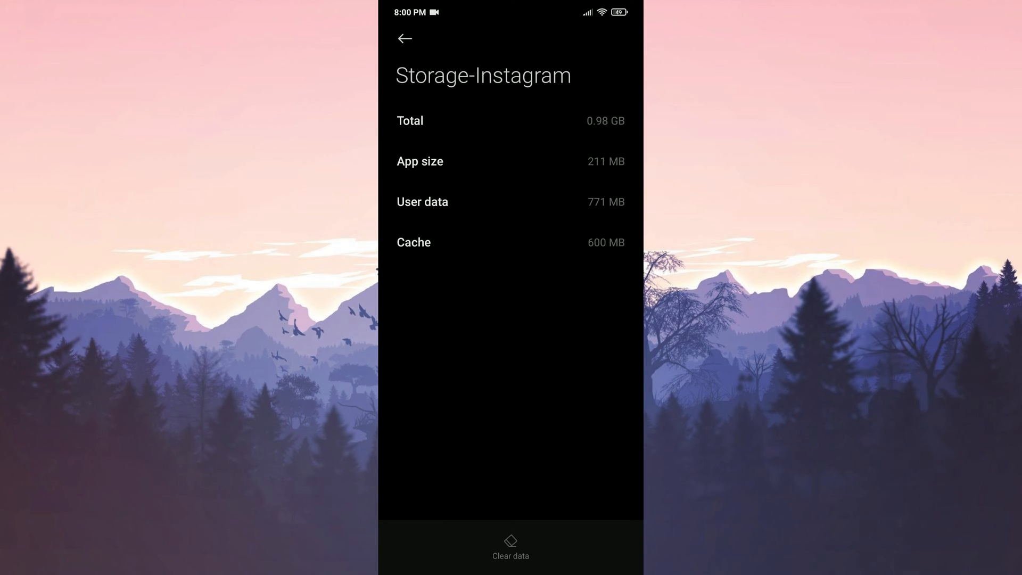
left_click(510, 546)
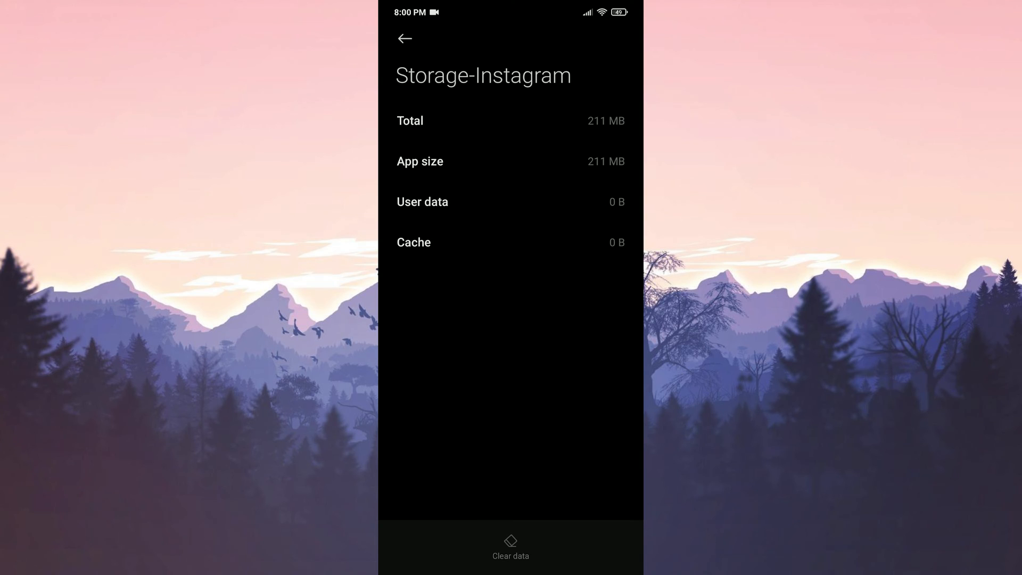
left_click(404, 39)
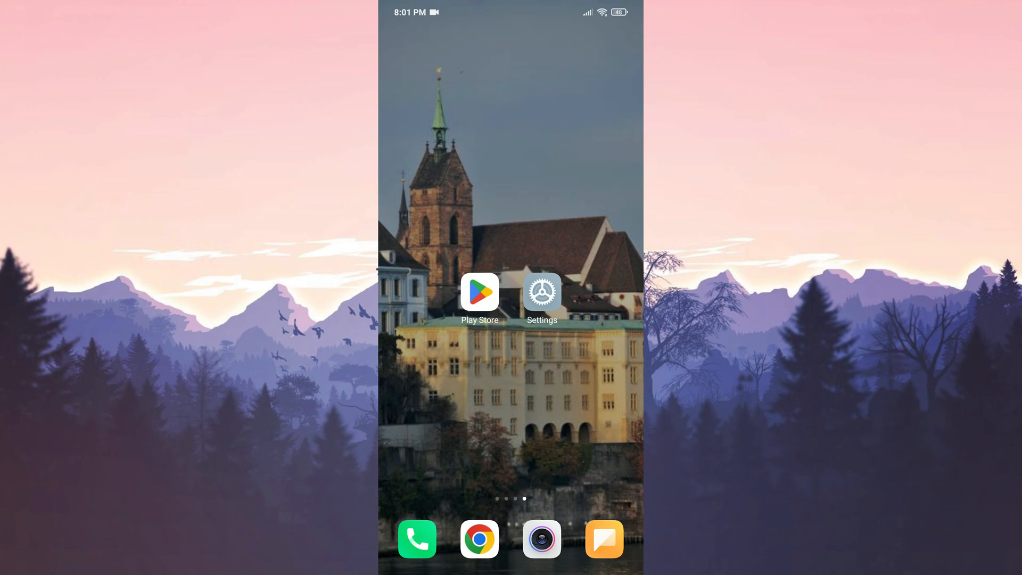
Step: Download the Instagram 313.0.0.0.263 APK (63.09 MB) from Uptodown's older versions page
left_click(479, 538)
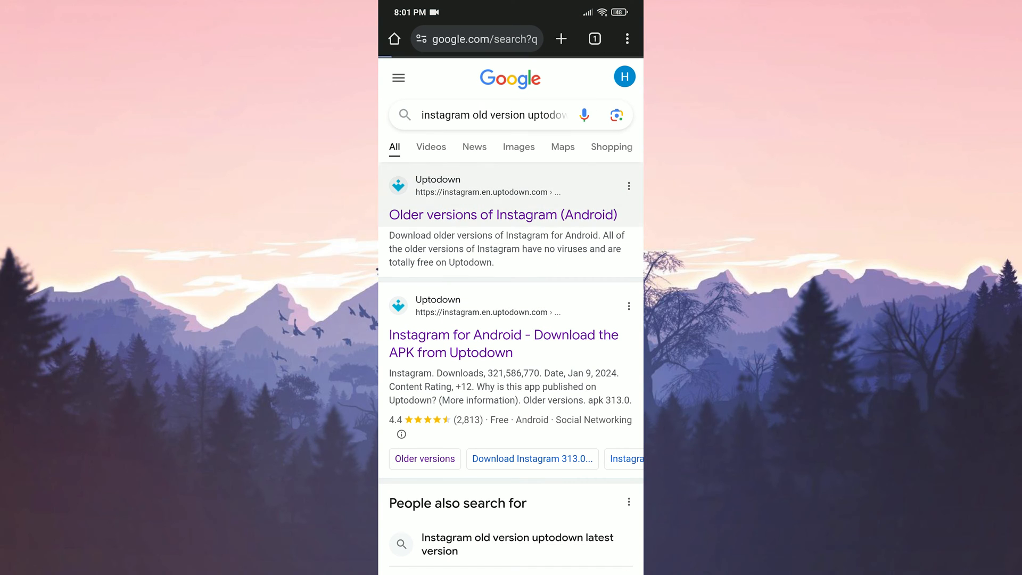
left_click(502, 214)
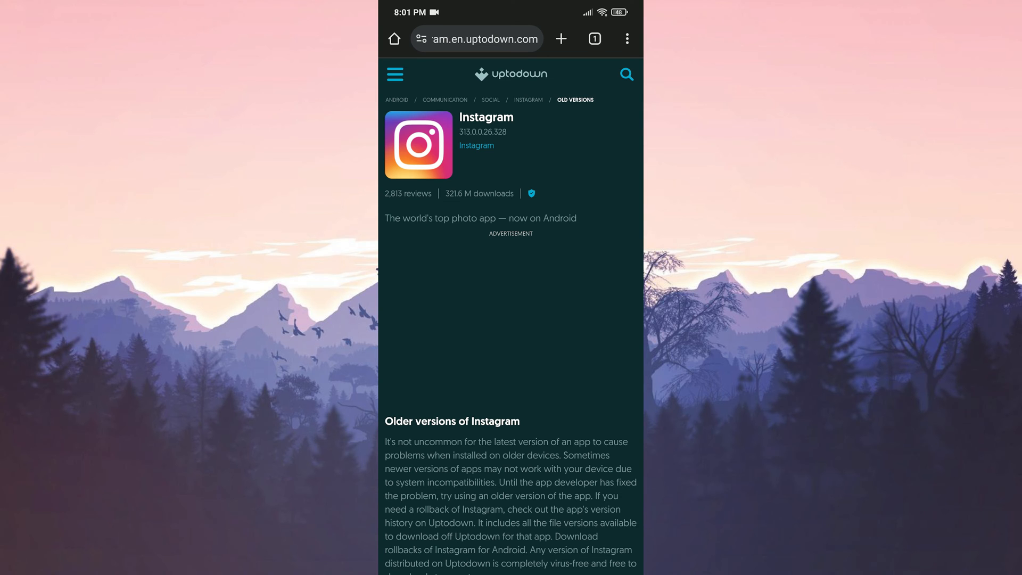
scroll("down", 3)
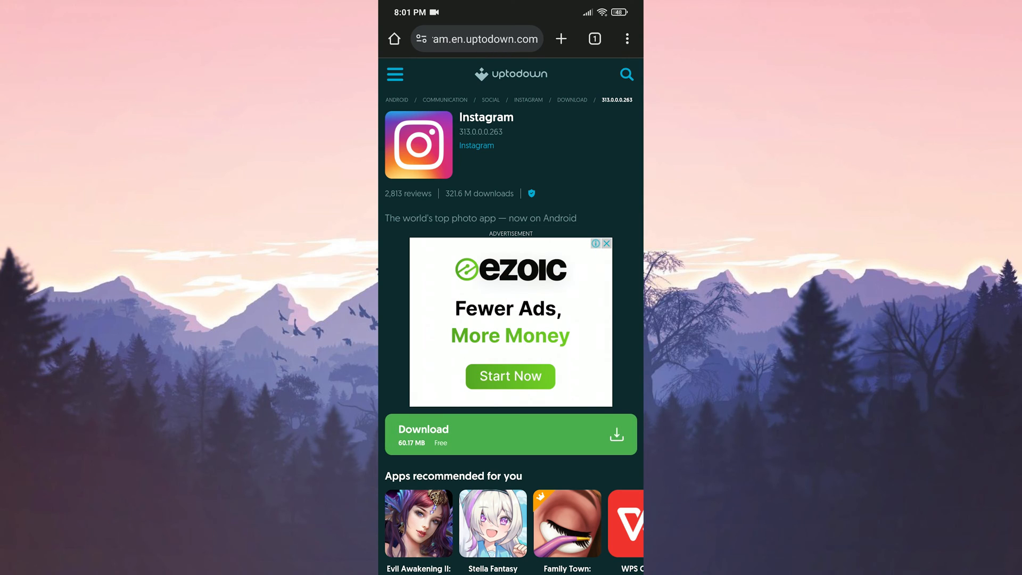
left_click(509, 433)
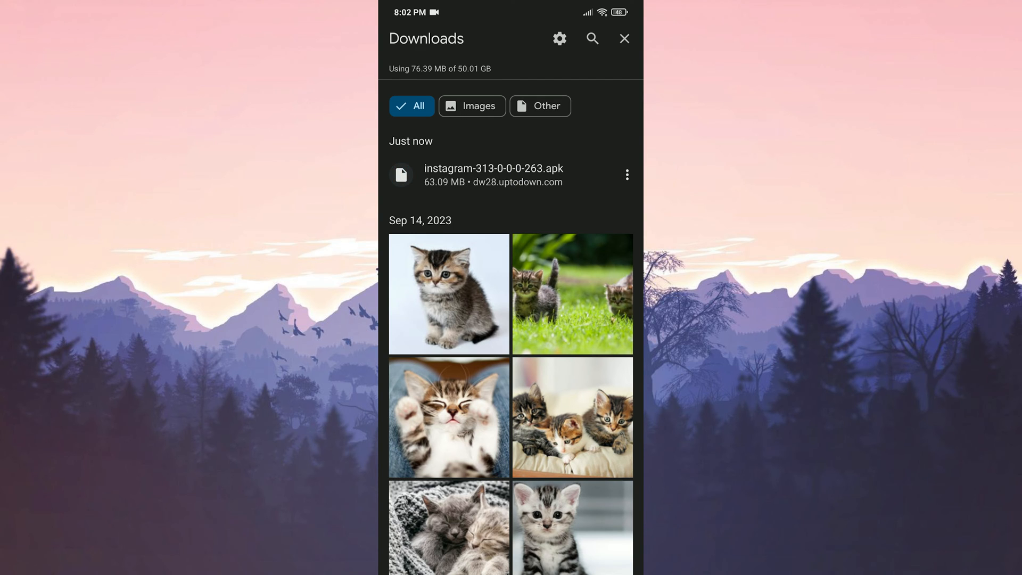
Step: Install Instagram from the downloaded instagram-313 APK via Package installer
left_click(492, 174)
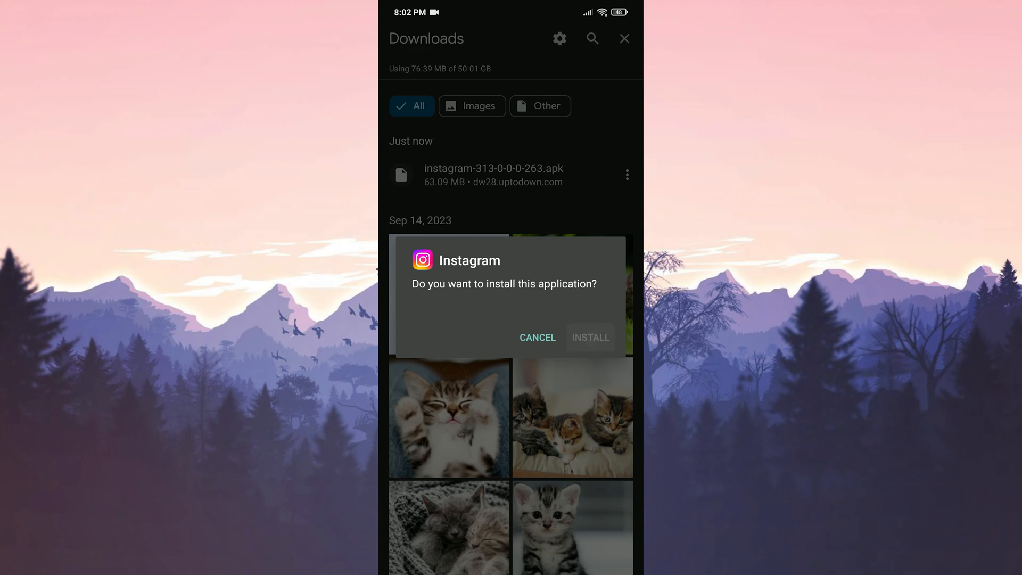
left_click(589, 338)
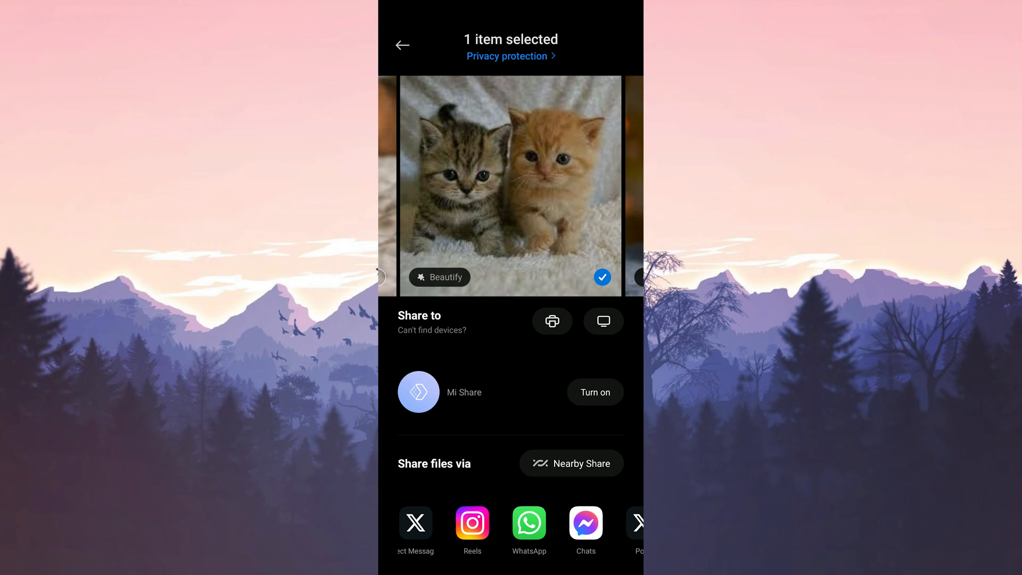
Step: Send the kitten photo from Gallery's share sheet to Instagram Feed
scroll("left", 3)
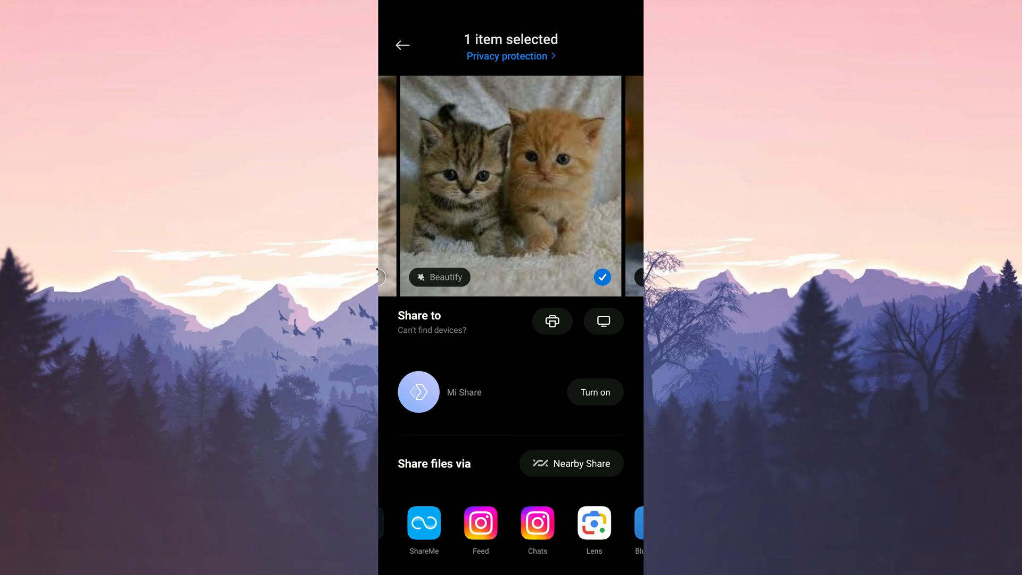
scroll("left", 3)
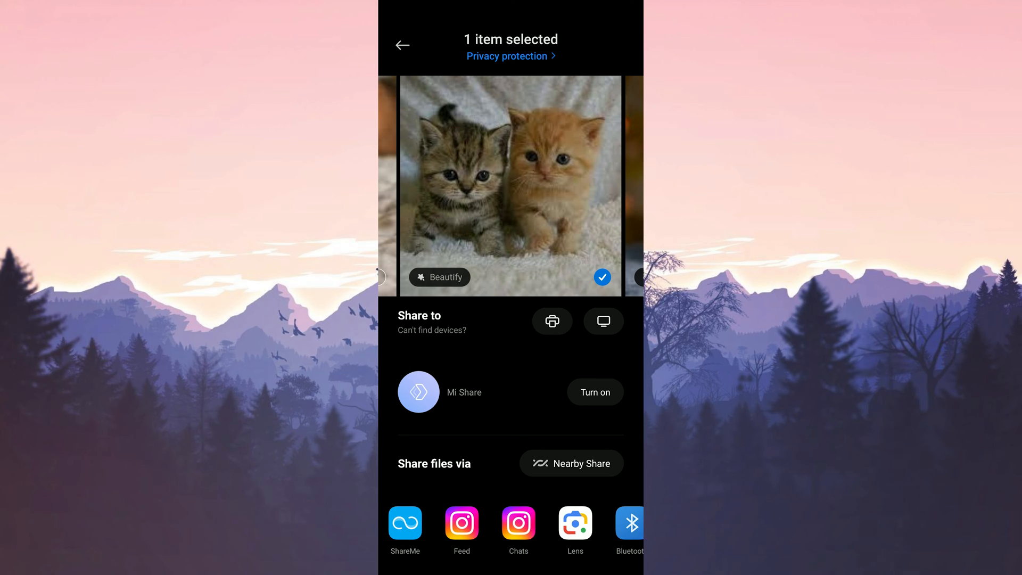
left_click(461, 525)
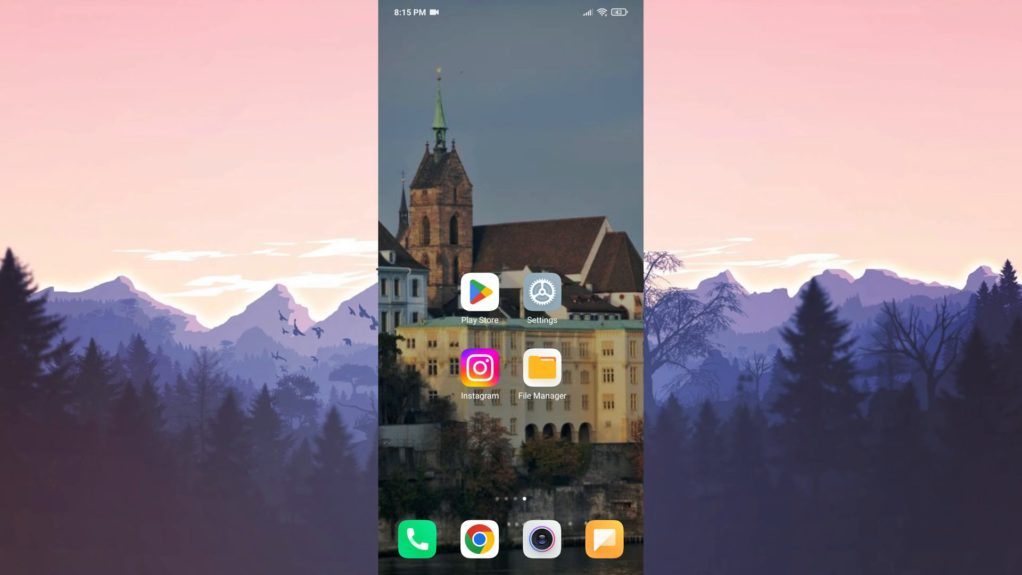
Step: Browse File Manager to the SD card's foto folder and begin selecting the kitten photos
left_click(542, 368)
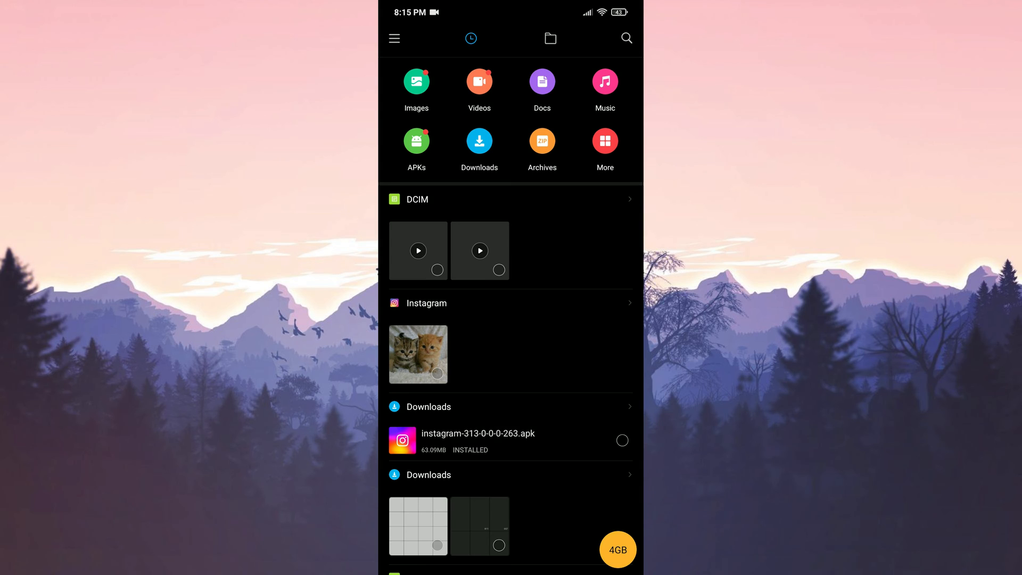
left_click(549, 38)
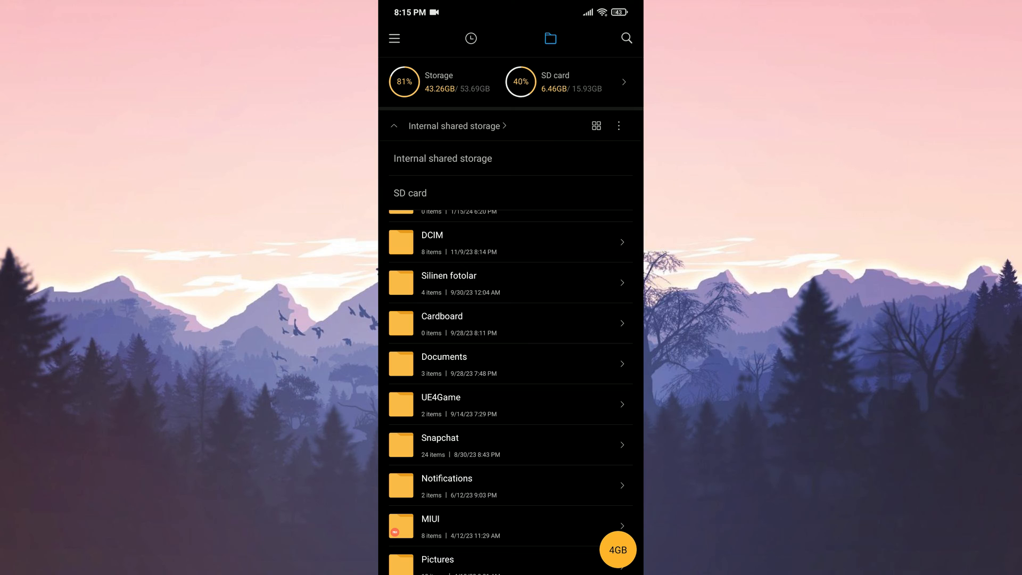
left_click(409, 192)
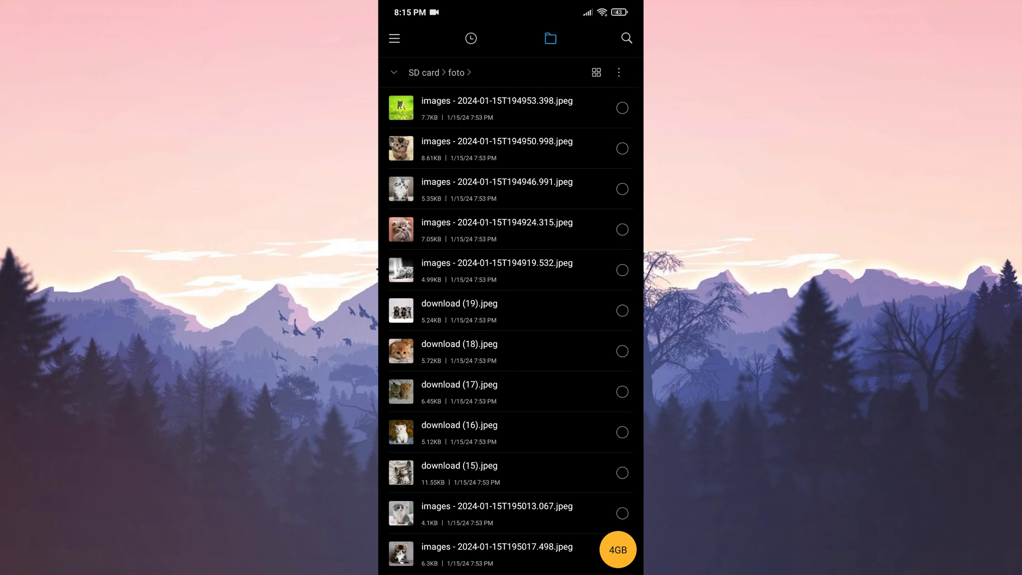
left_click(621, 108)
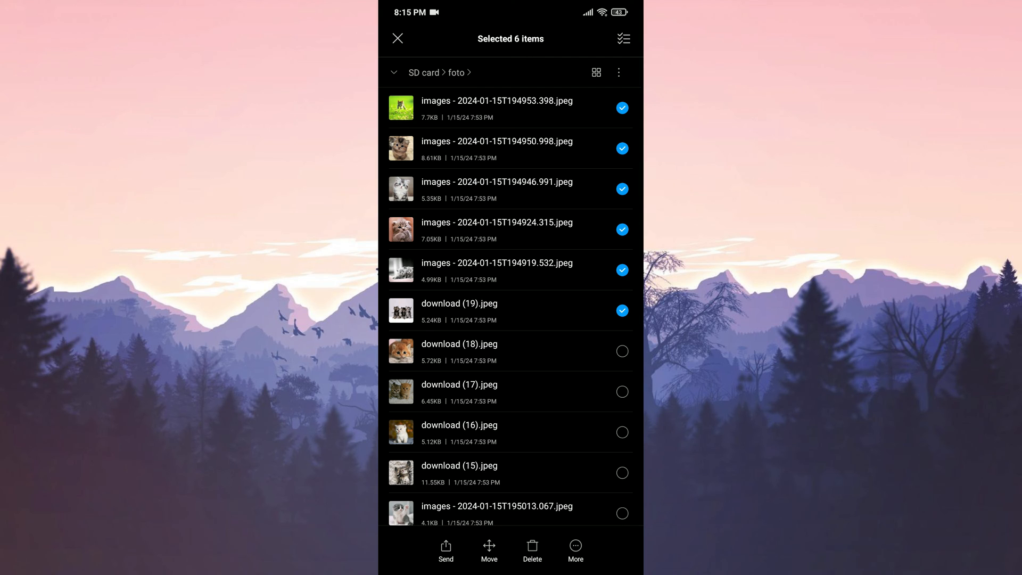
Step: Select all eleven photos and move them into Internal shared storage
left_click(622, 38)
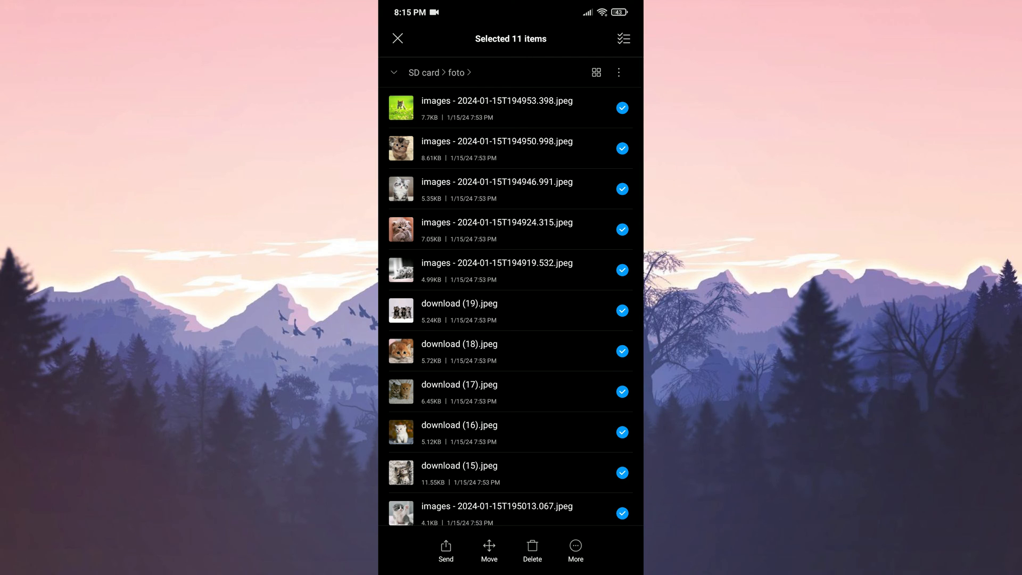
left_click(489, 549)
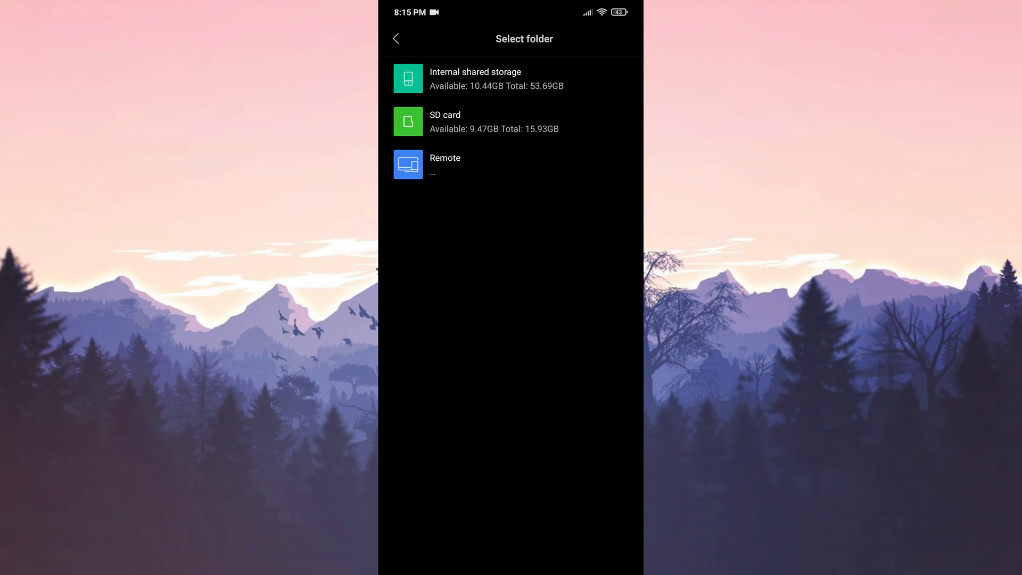
left_click(450, 83)
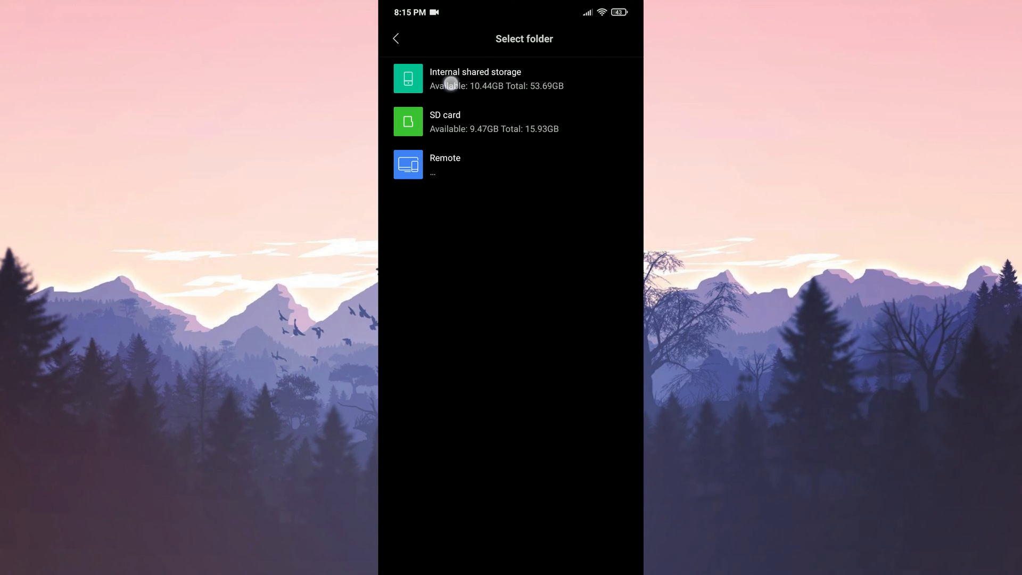
left_click(475, 78)
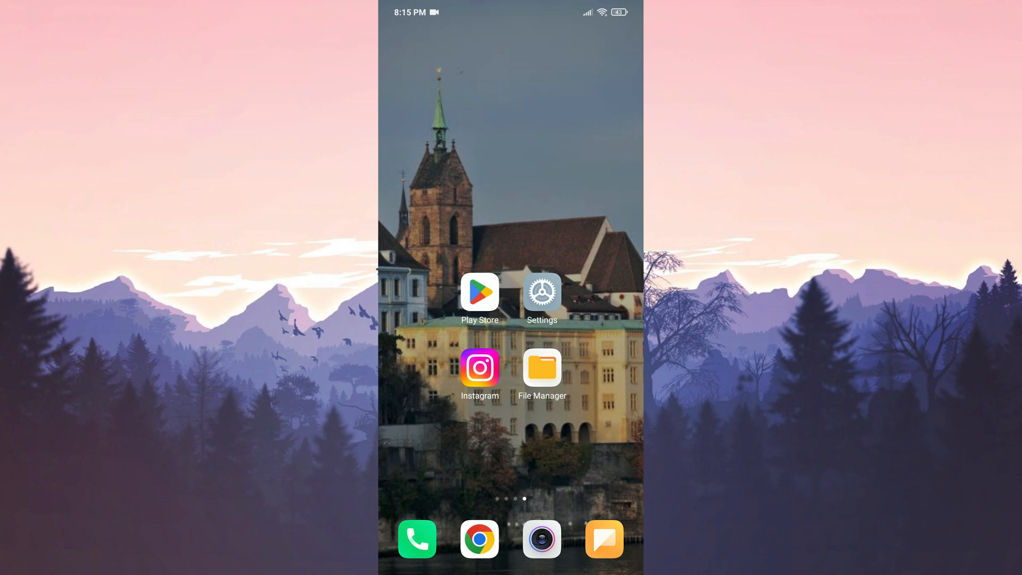
Step: Let the white kitten upload finish in Instagram, check it atop the For you feed, and return home
left_click(479, 367)
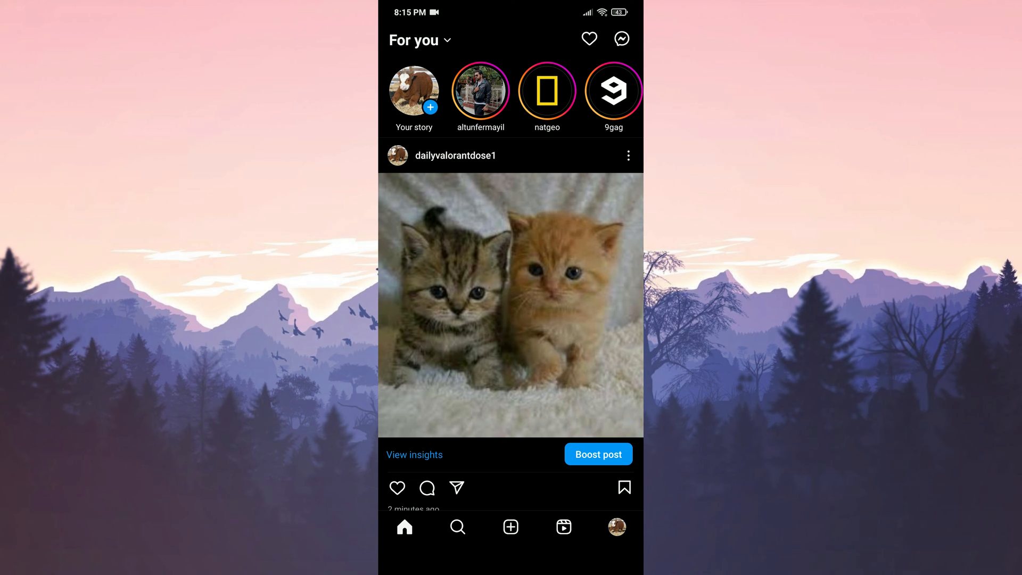
left_click(509, 527)
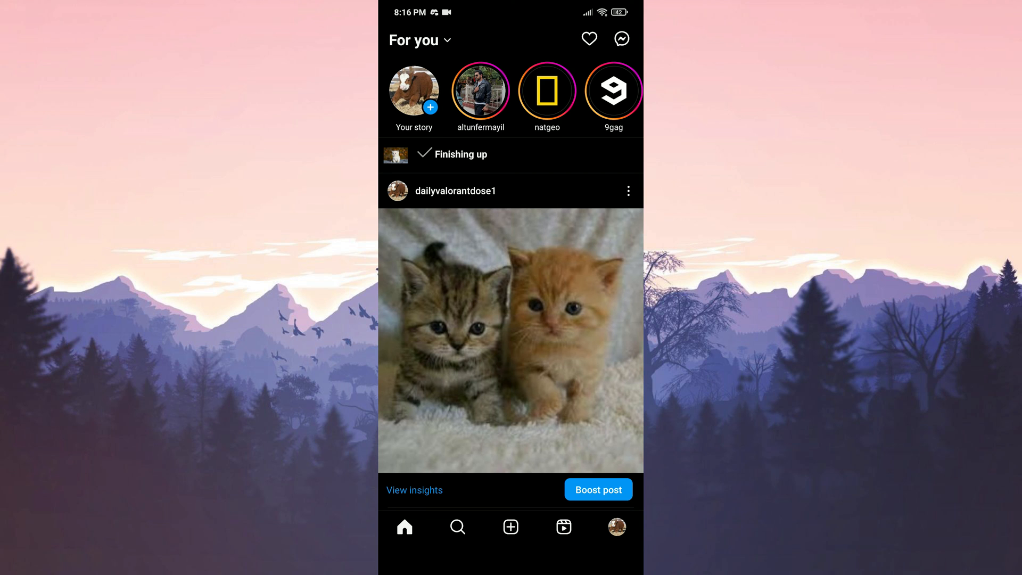
scroll("up", 3)
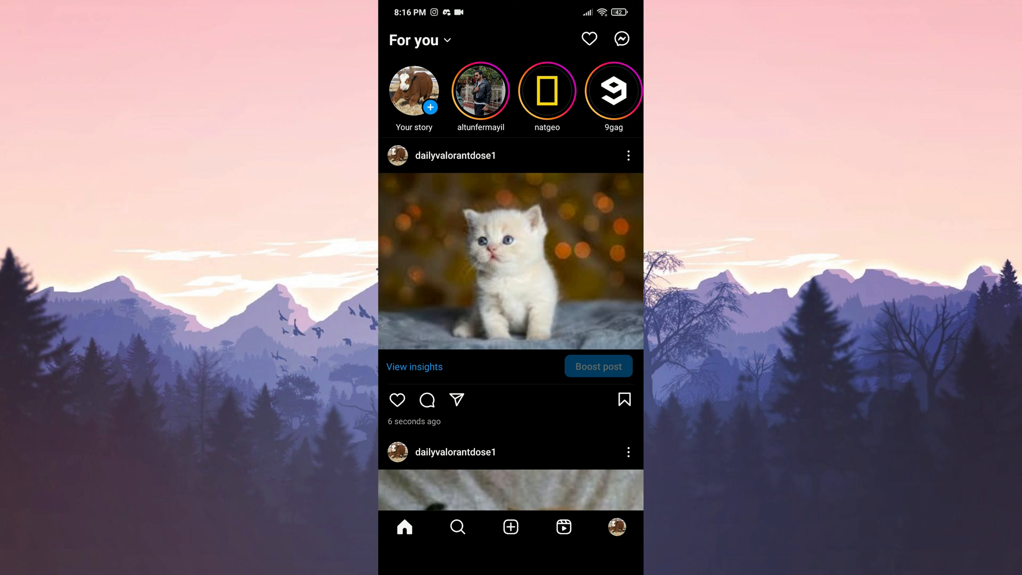
key("Home")
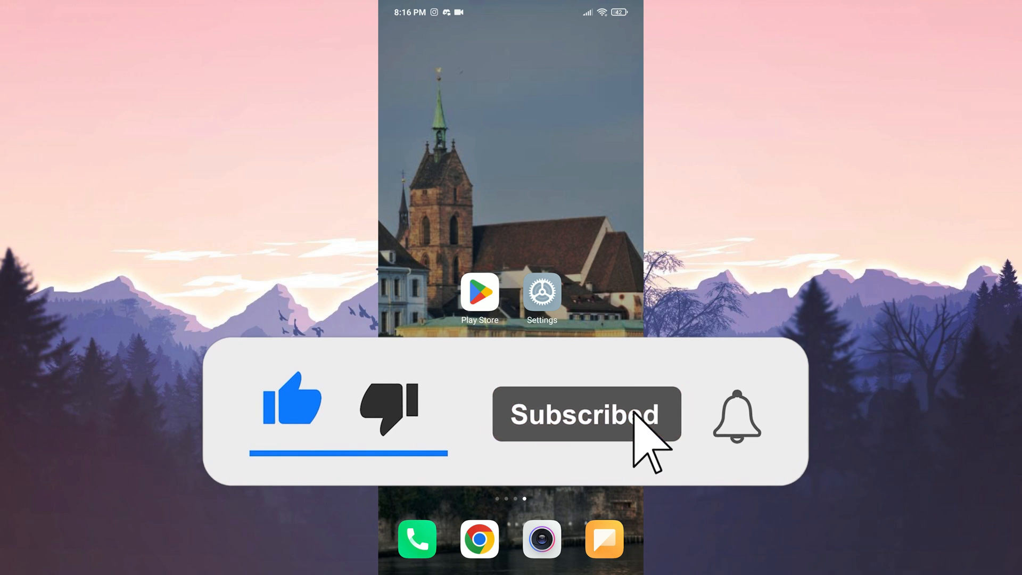
left_click(736, 415)
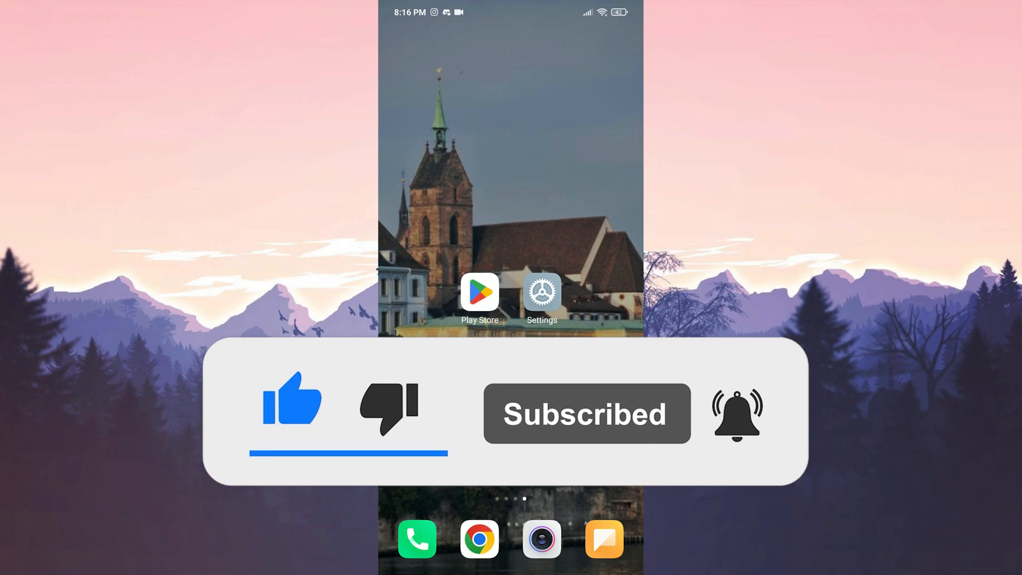